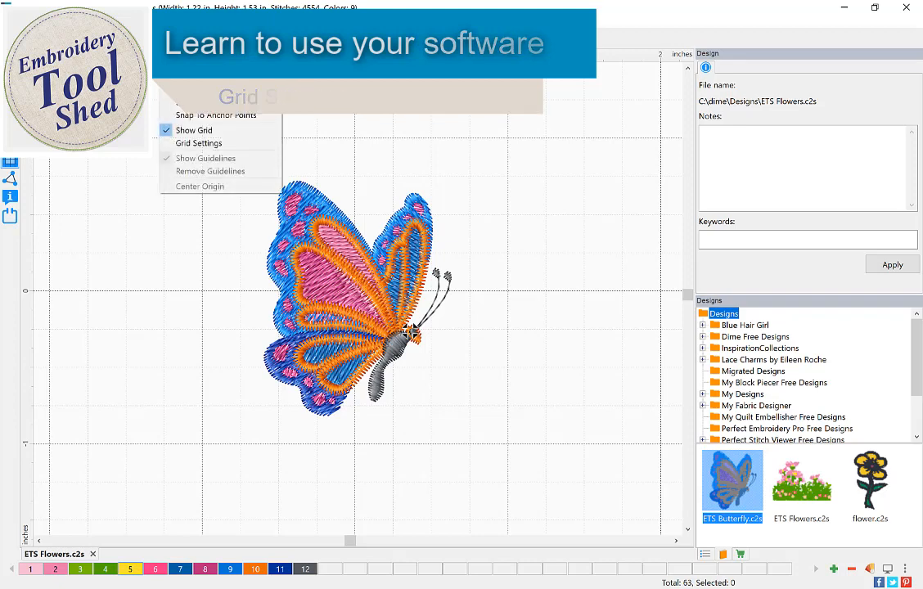
- Hide and re-show the canvas grid, then open Grid Settings from the top ruler
click(199, 143)
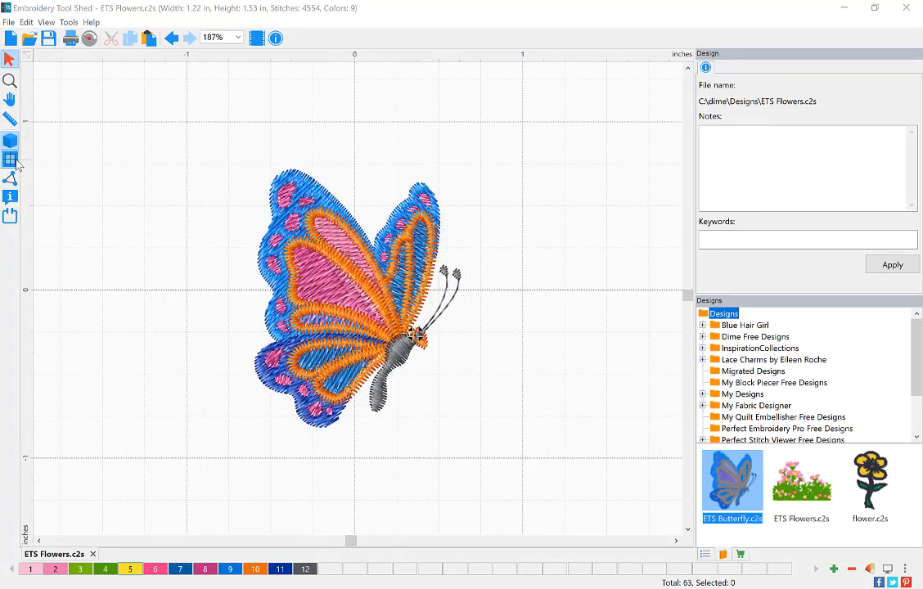
mouse_move(11, 159)
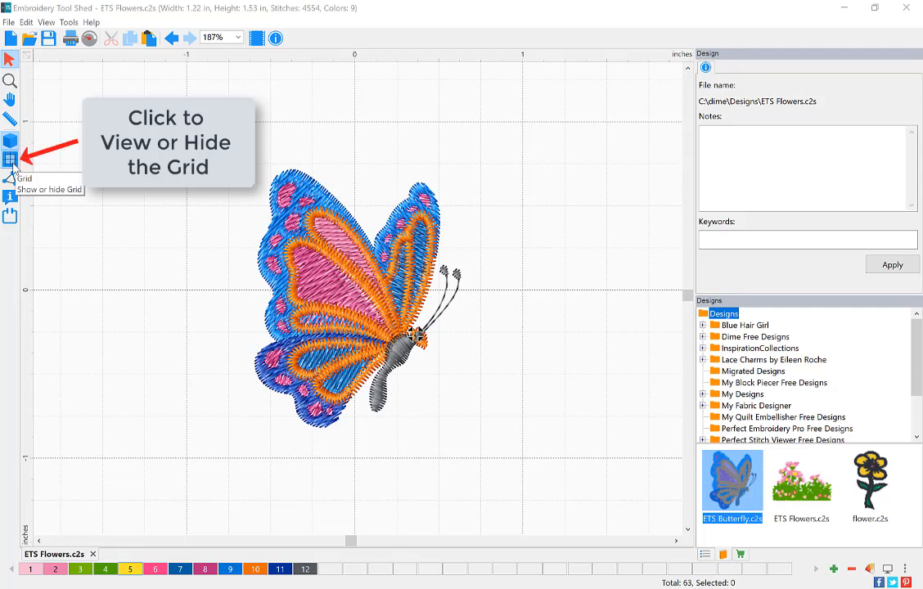
click(10, 159)
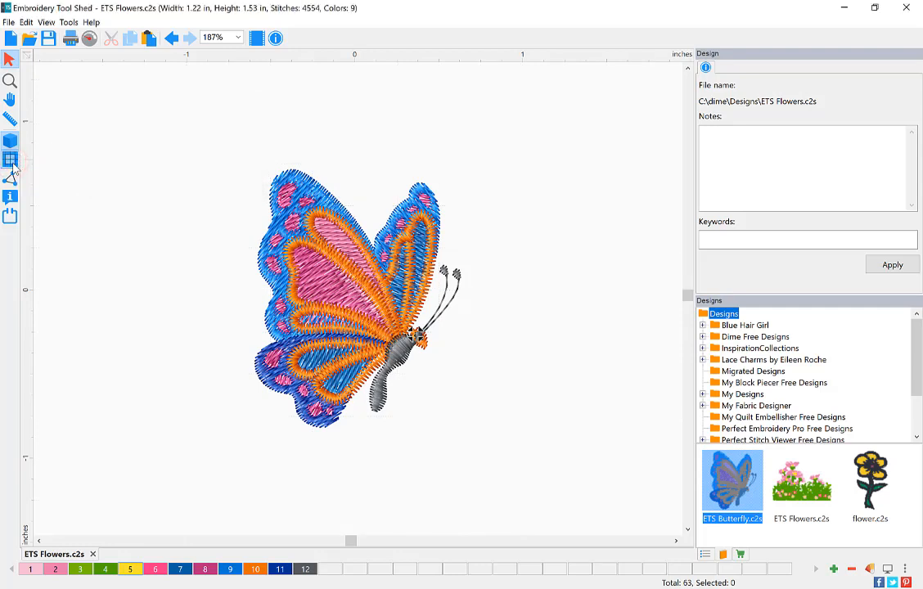
click(11, 160)
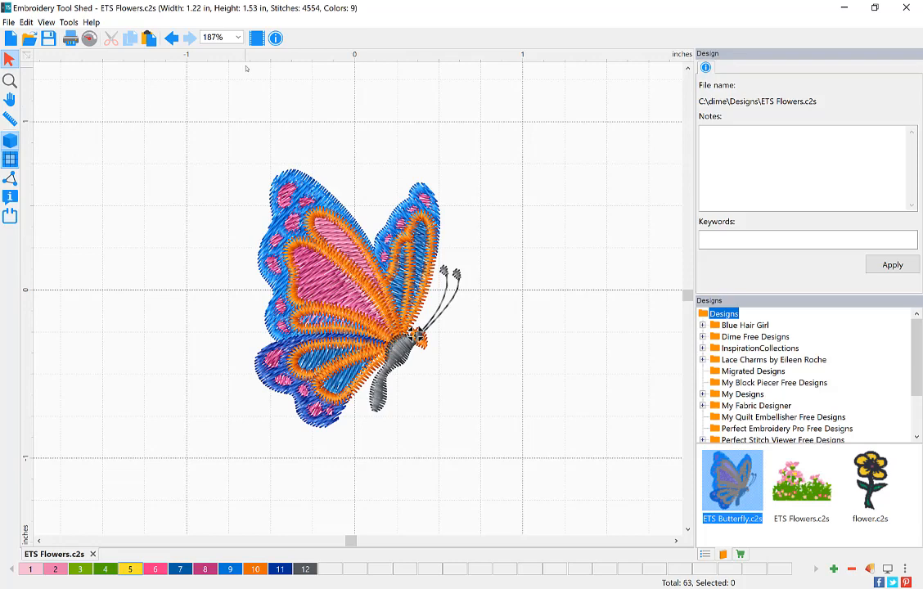
right_click(245, 55)
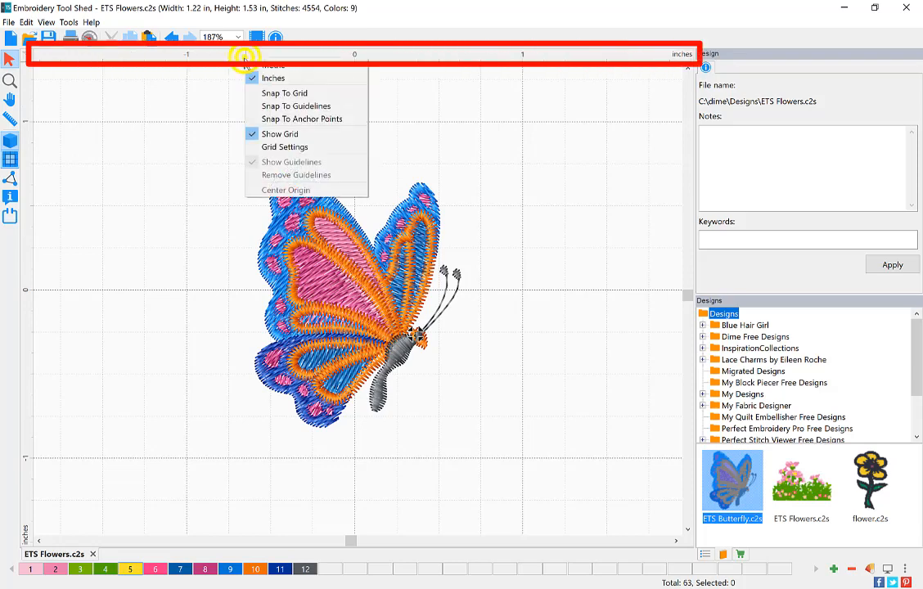
mouse_move(284, 146)
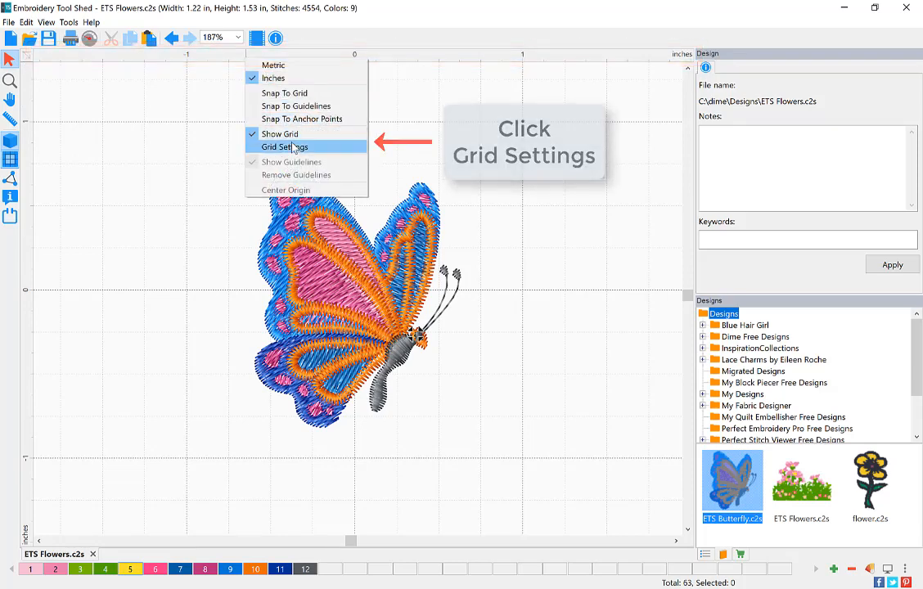
click(284, 147)
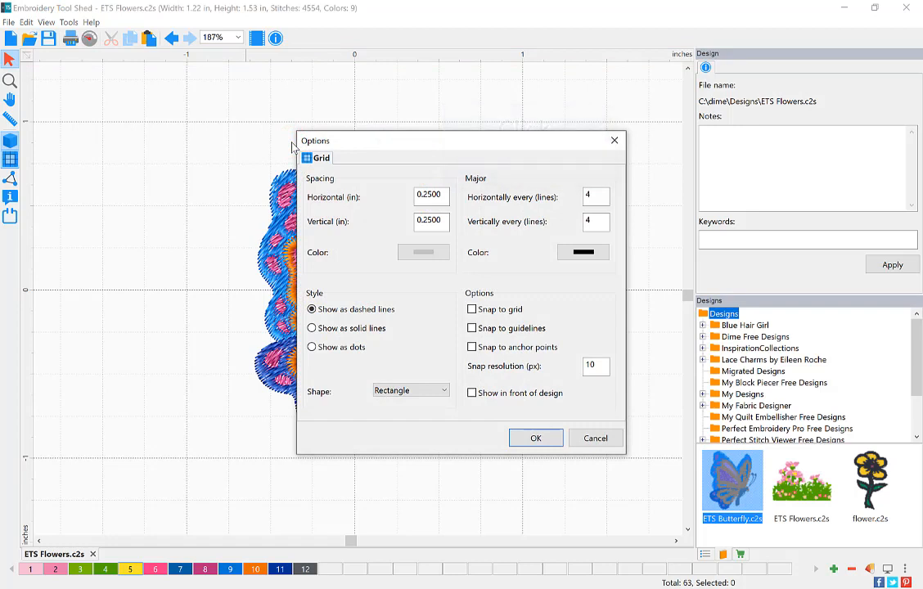
mouse_move(373, 198)
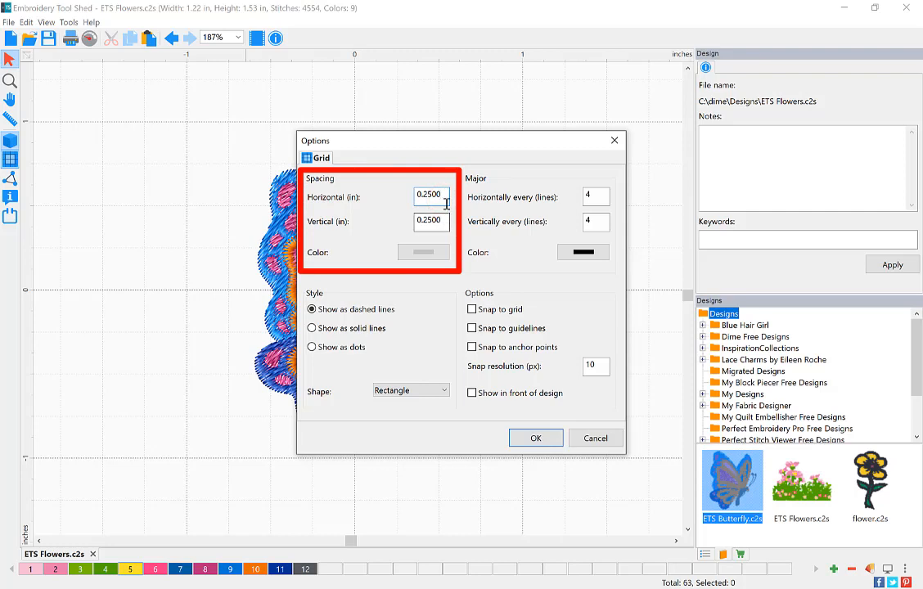
- Enter 0.5 inch horizontal and vertical grid spacing and choose green for minor lines
triple_click(429, 194)
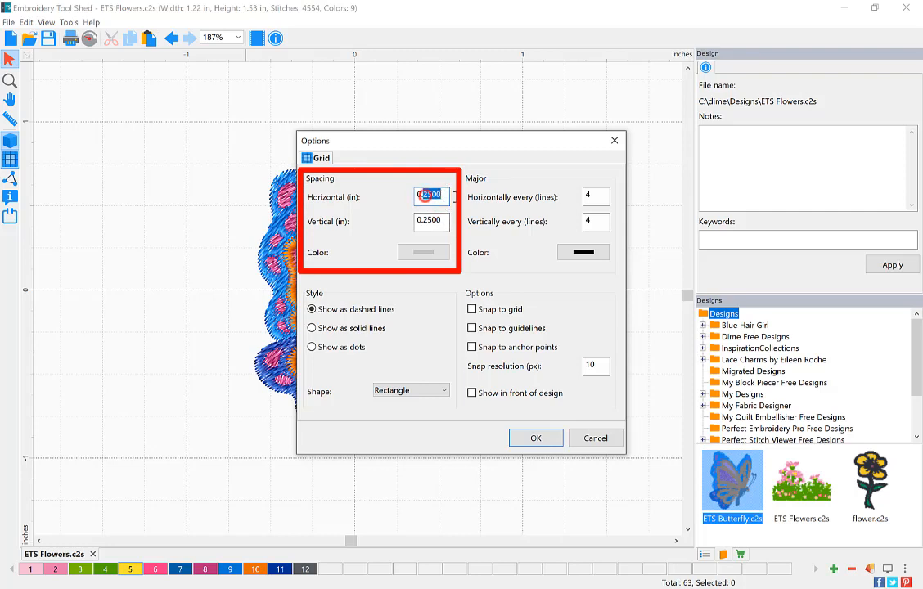
text(0.5)
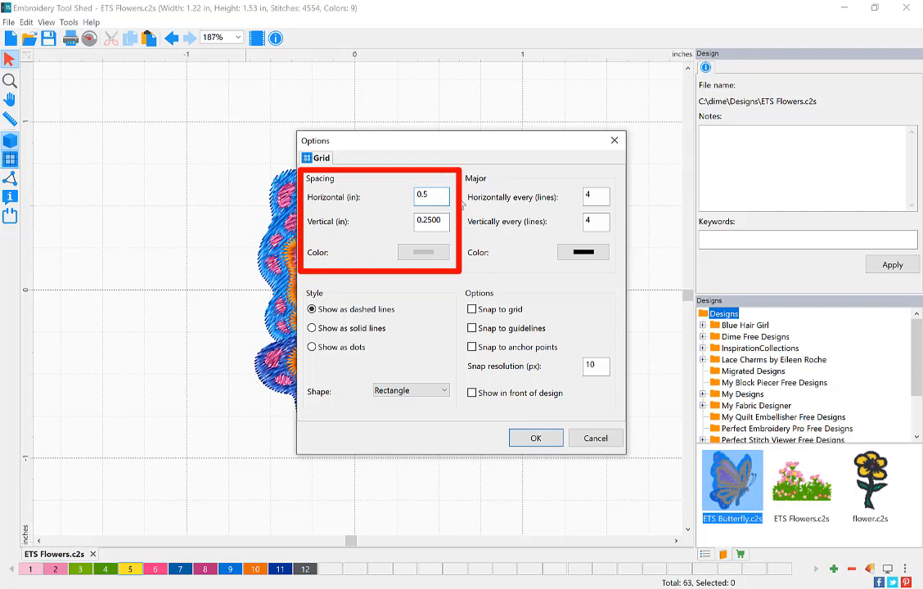
click(432, 197)
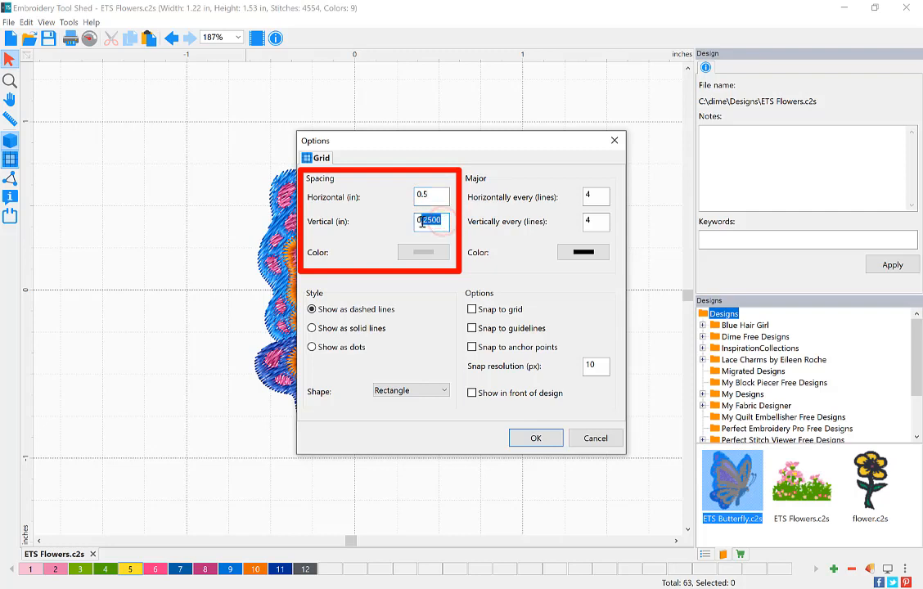
text(0.5)
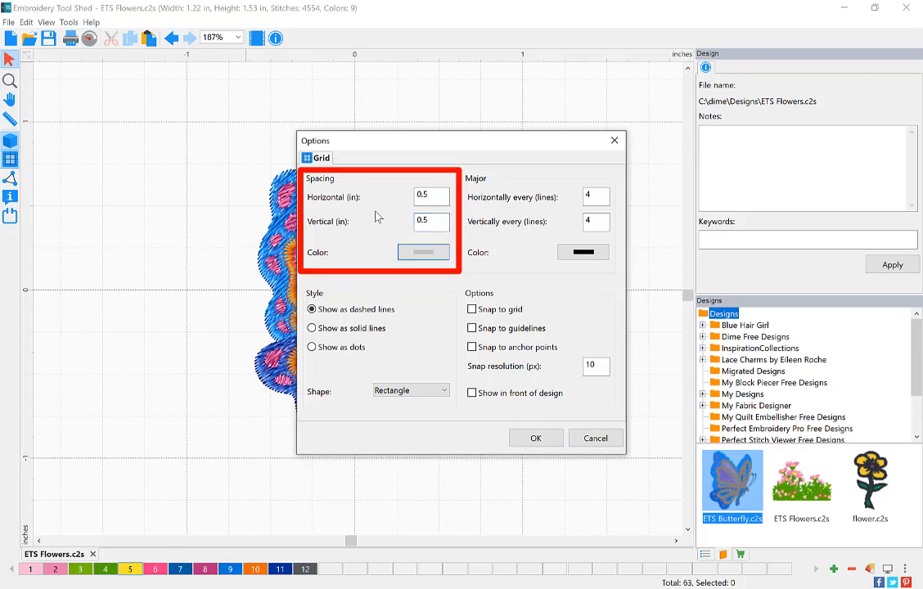
click(423, 251)
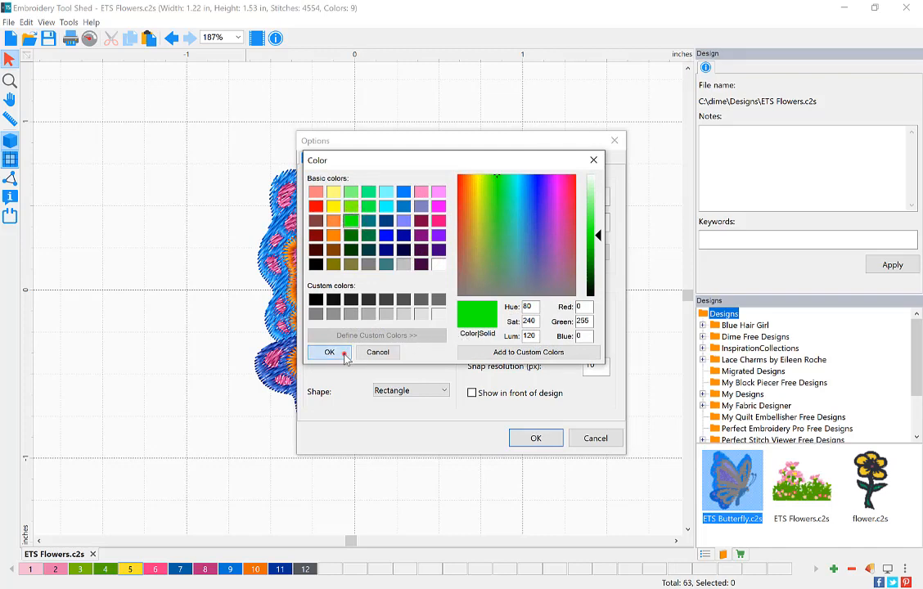
click(329, 352)
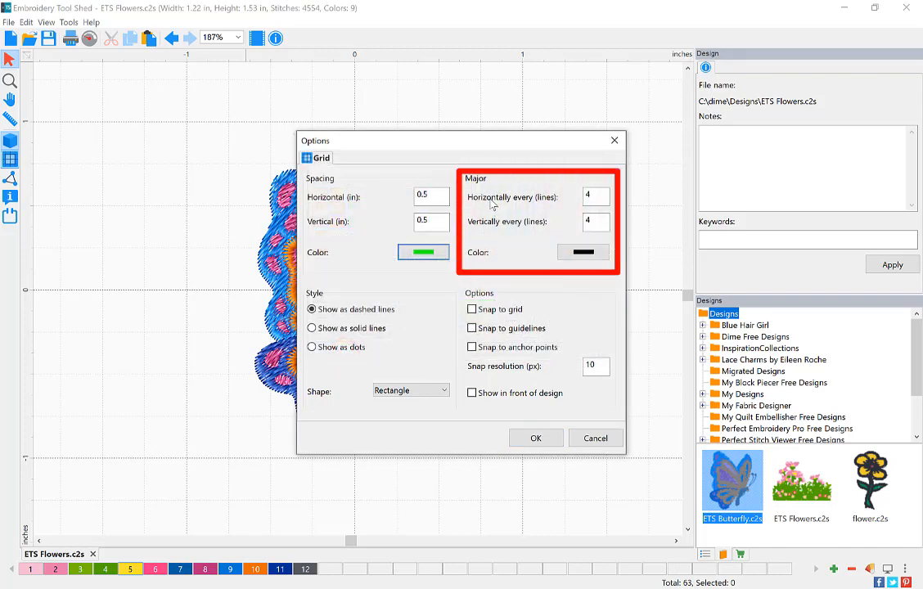
- Enter a major line interval of 2 and open the major grid line colour swatch
click(589, 196)
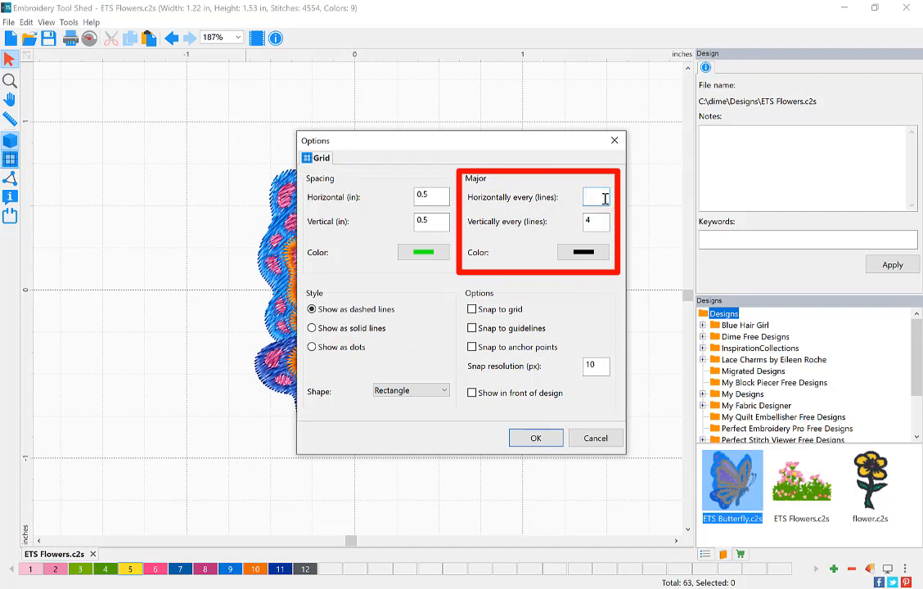
text(2)
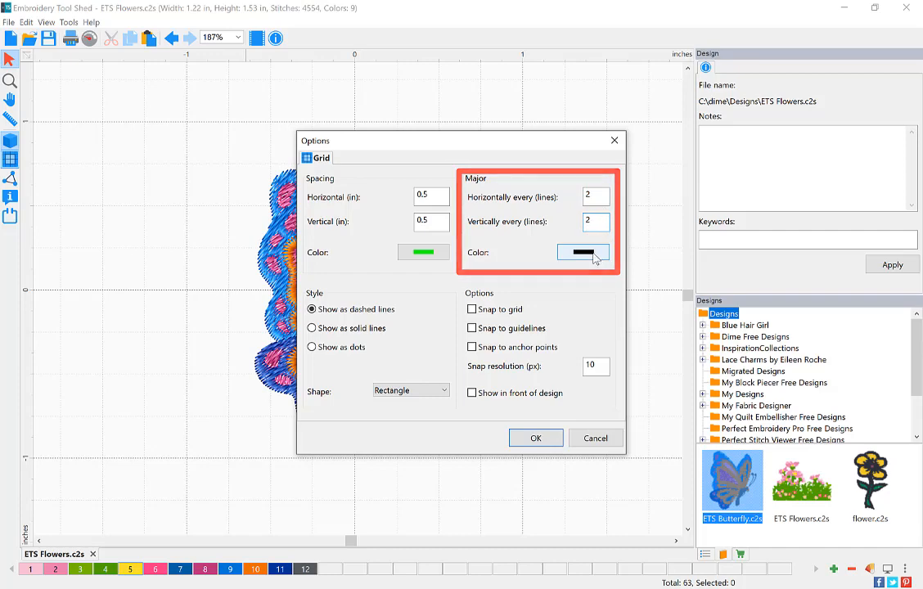
click(583, 252)
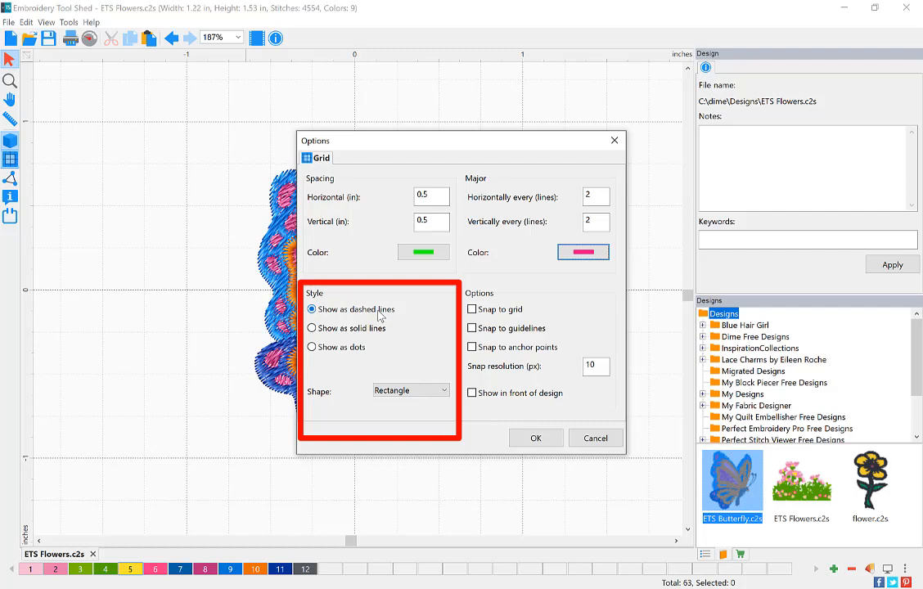
mouse_move(380, 344)
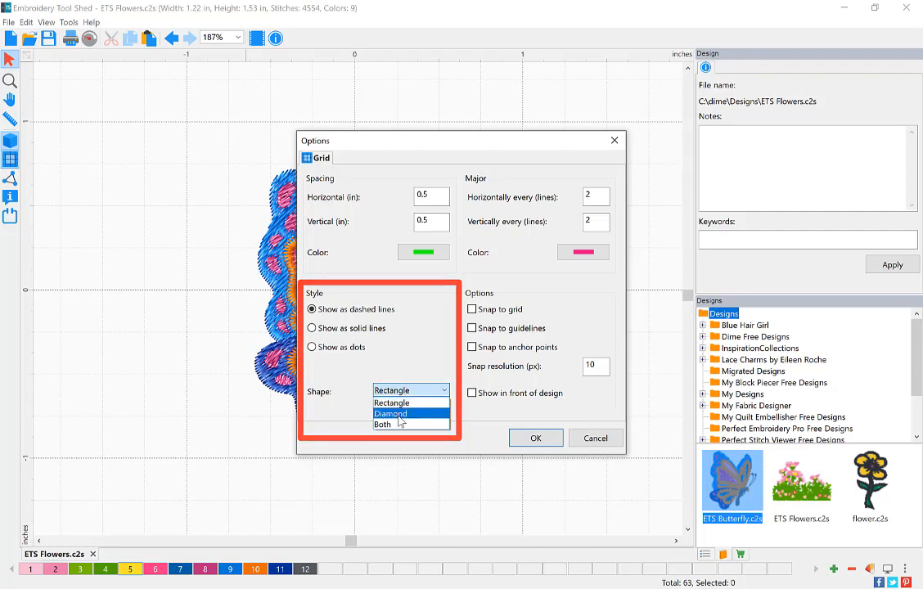
click(391, 402)
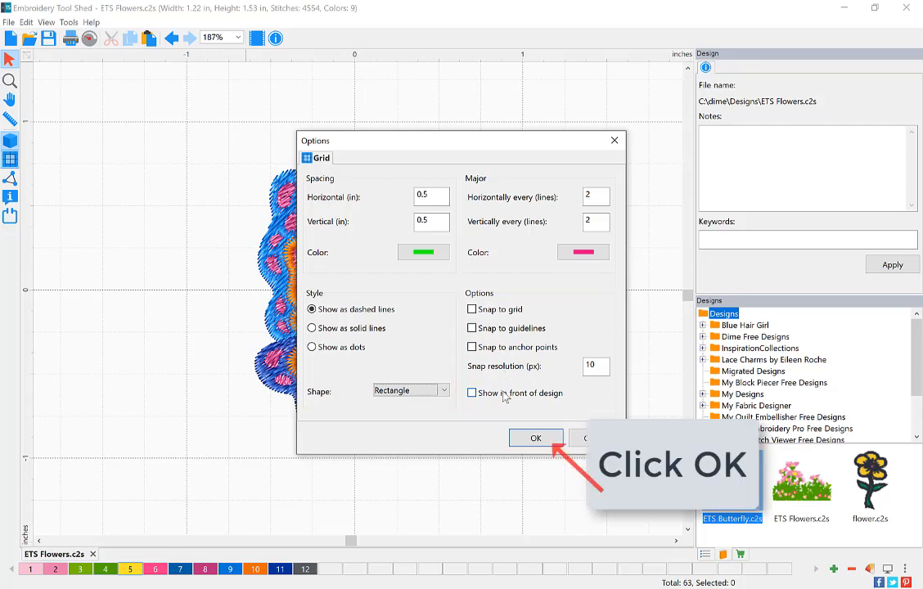
- Confirm the Options dialog with OK to apply the green and pink grid
click(536, 437)
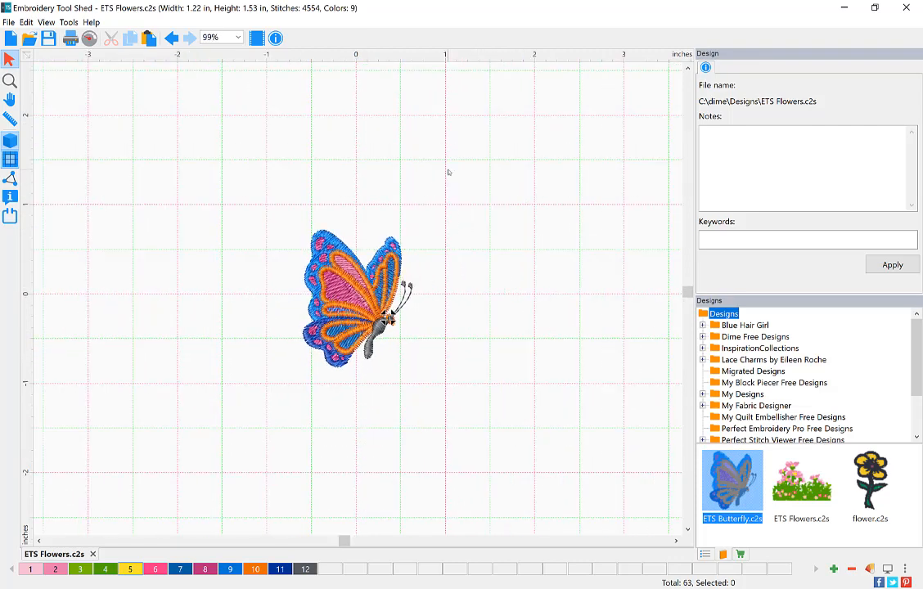
mouse_move(408, 70)
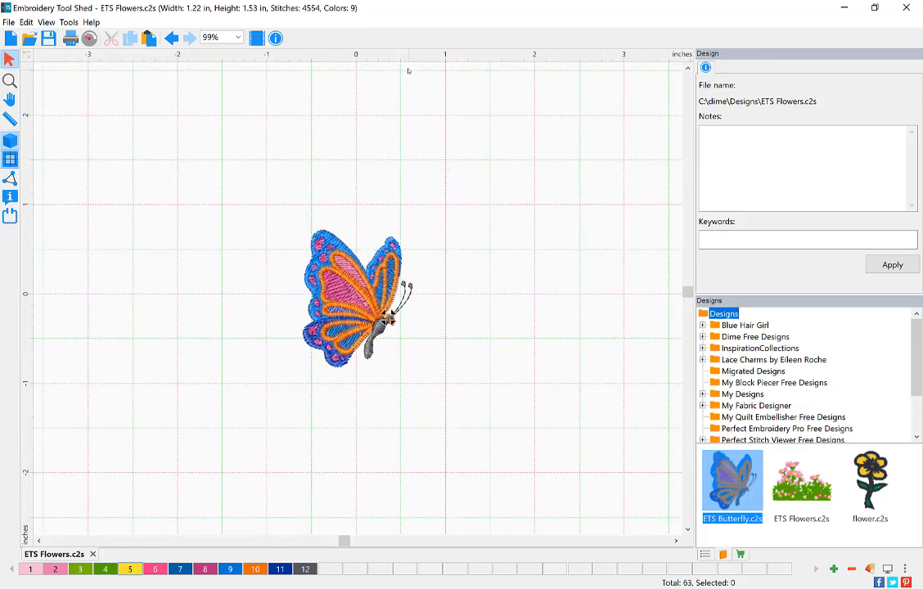